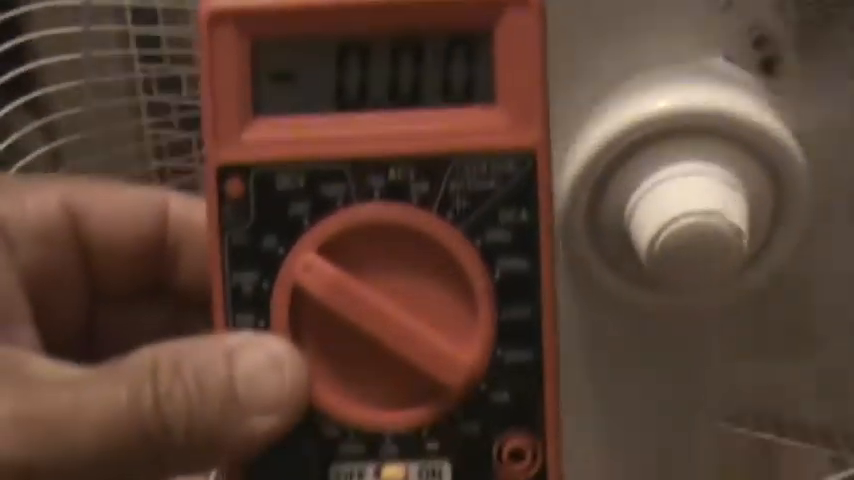
{"action": "mouse_move", "coordinate": [400, 240]}
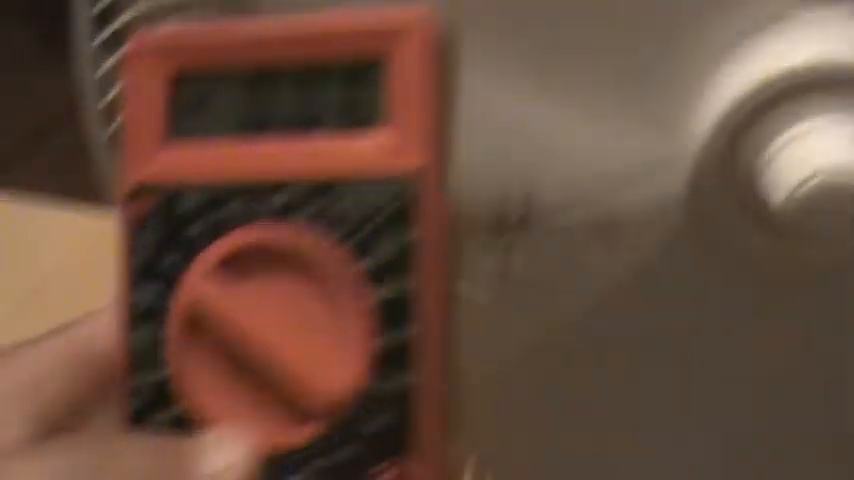